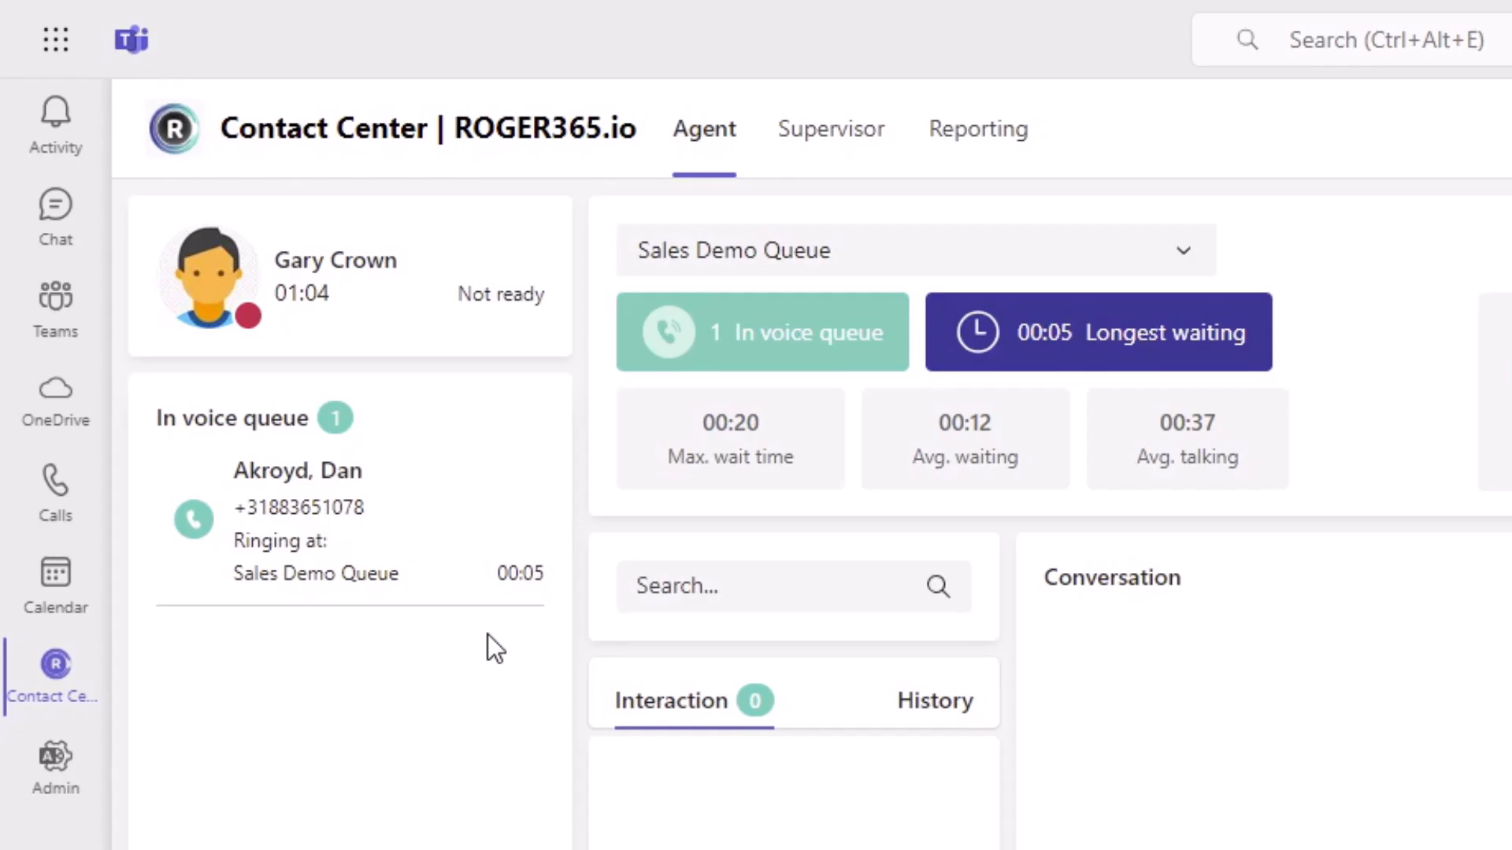
pyautogui.moveTo(529, 526)
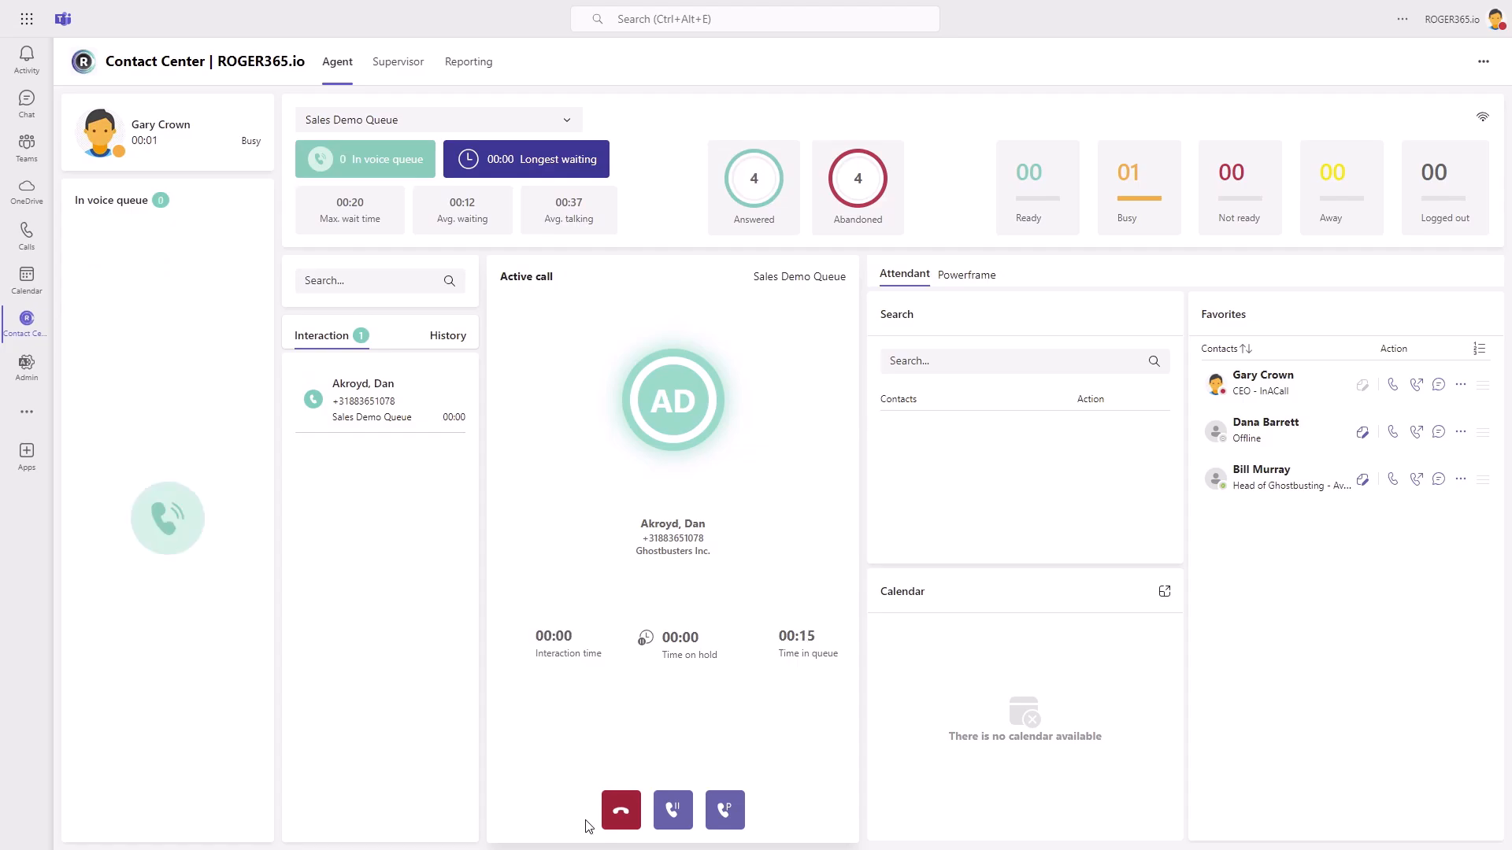
pyautogui.moveTo(620, 809)
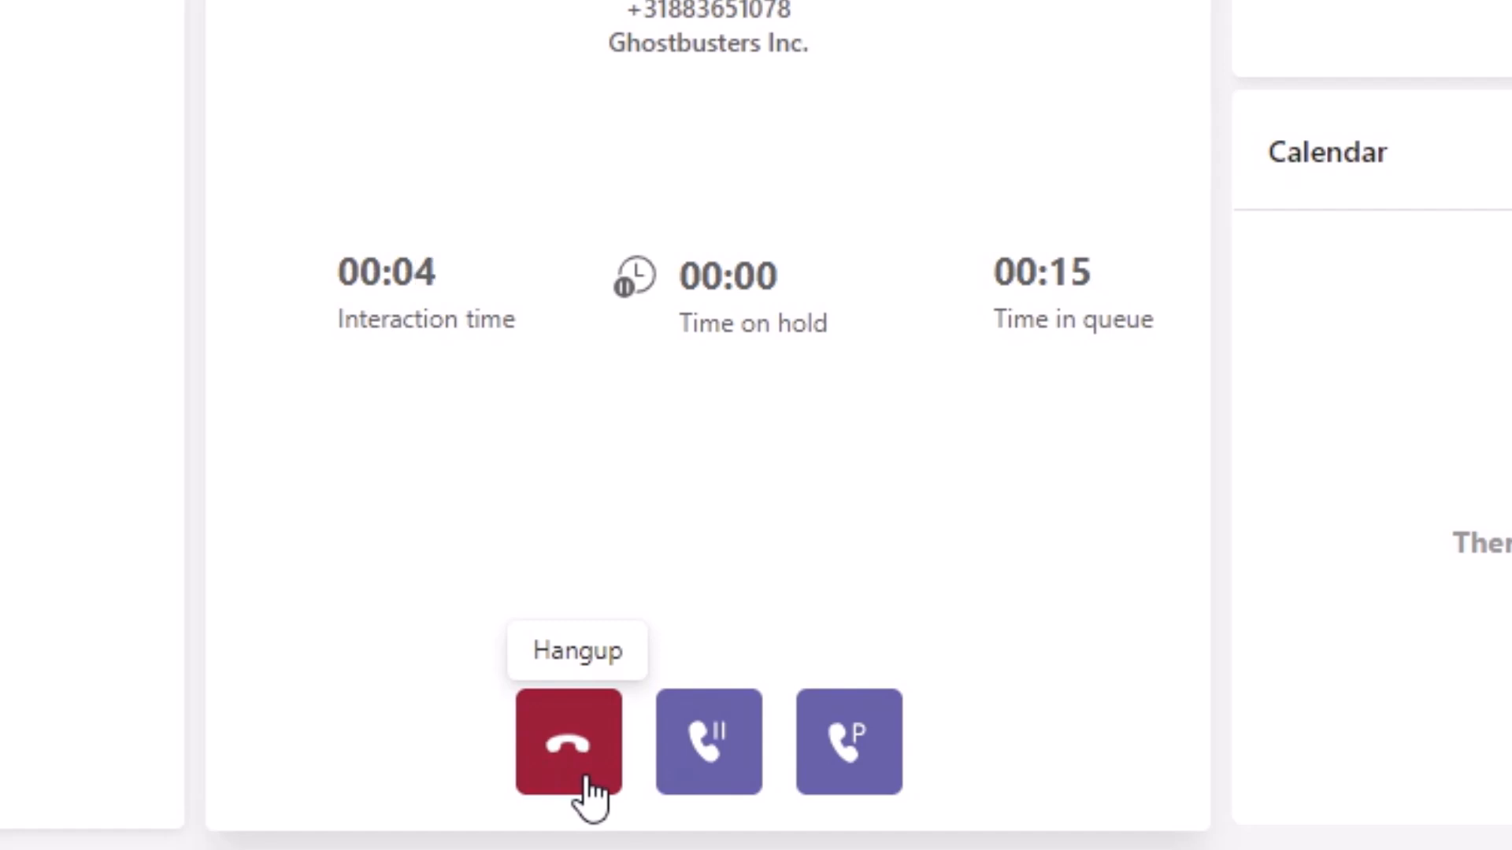
pyautogui.moveTo(709, 741)
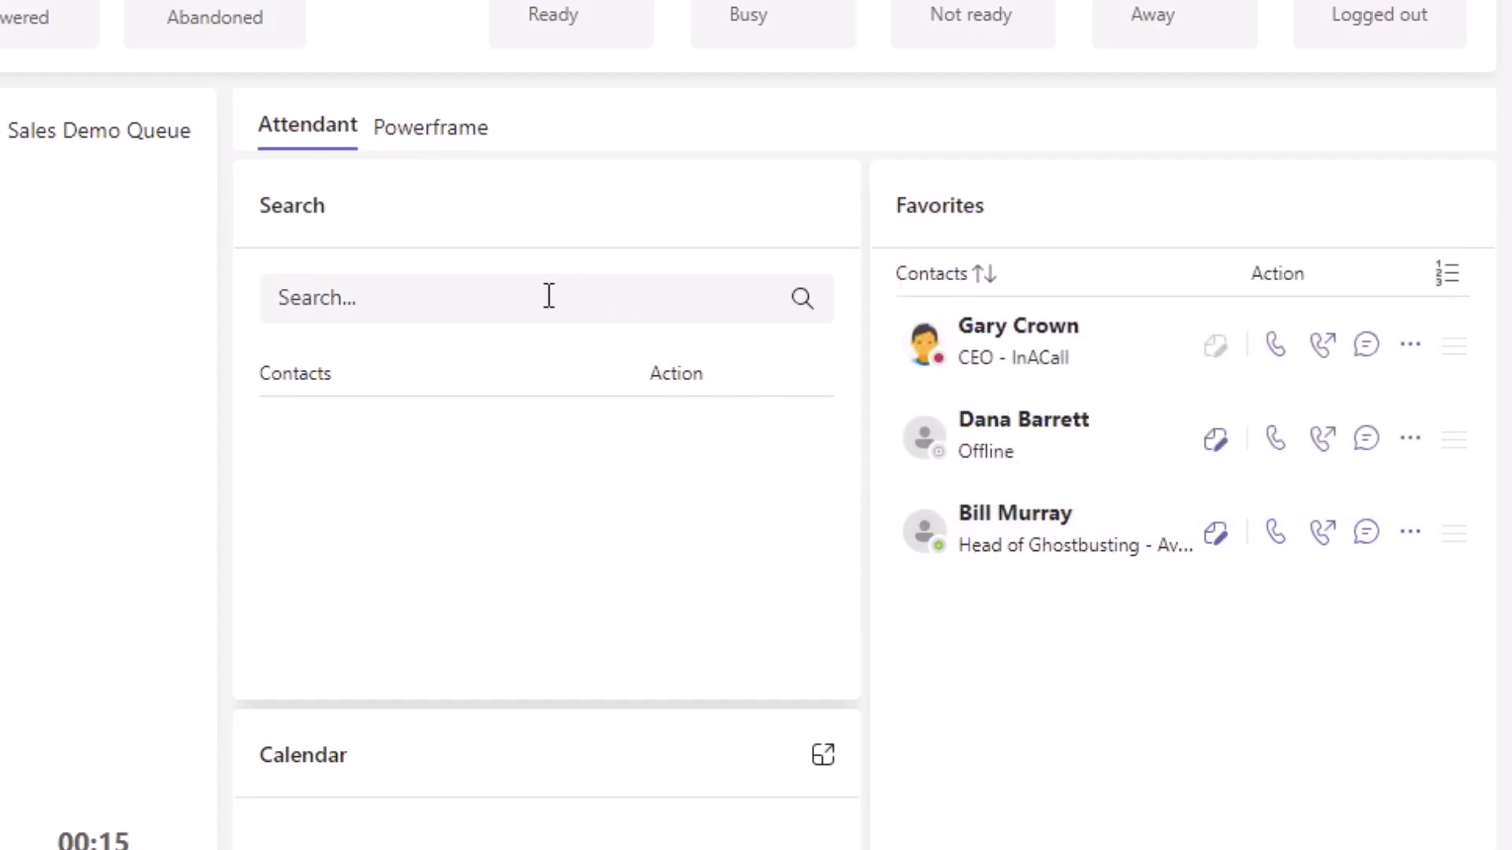
# Search the contact directory for 'bill' so Bill Murray is listed
pyautogui.click(545, 298)
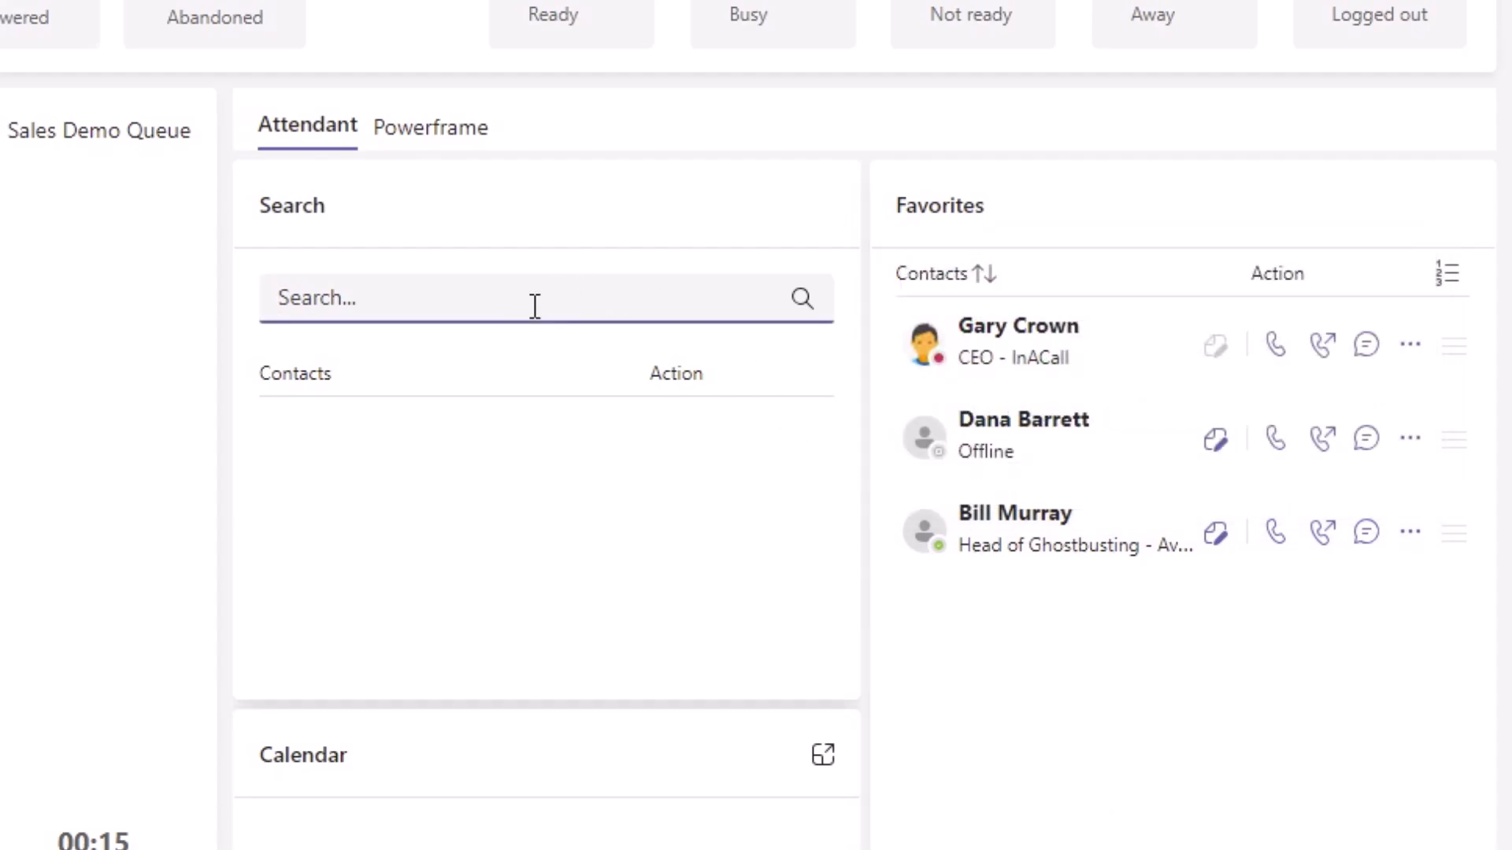
pyautogui.write('bill')
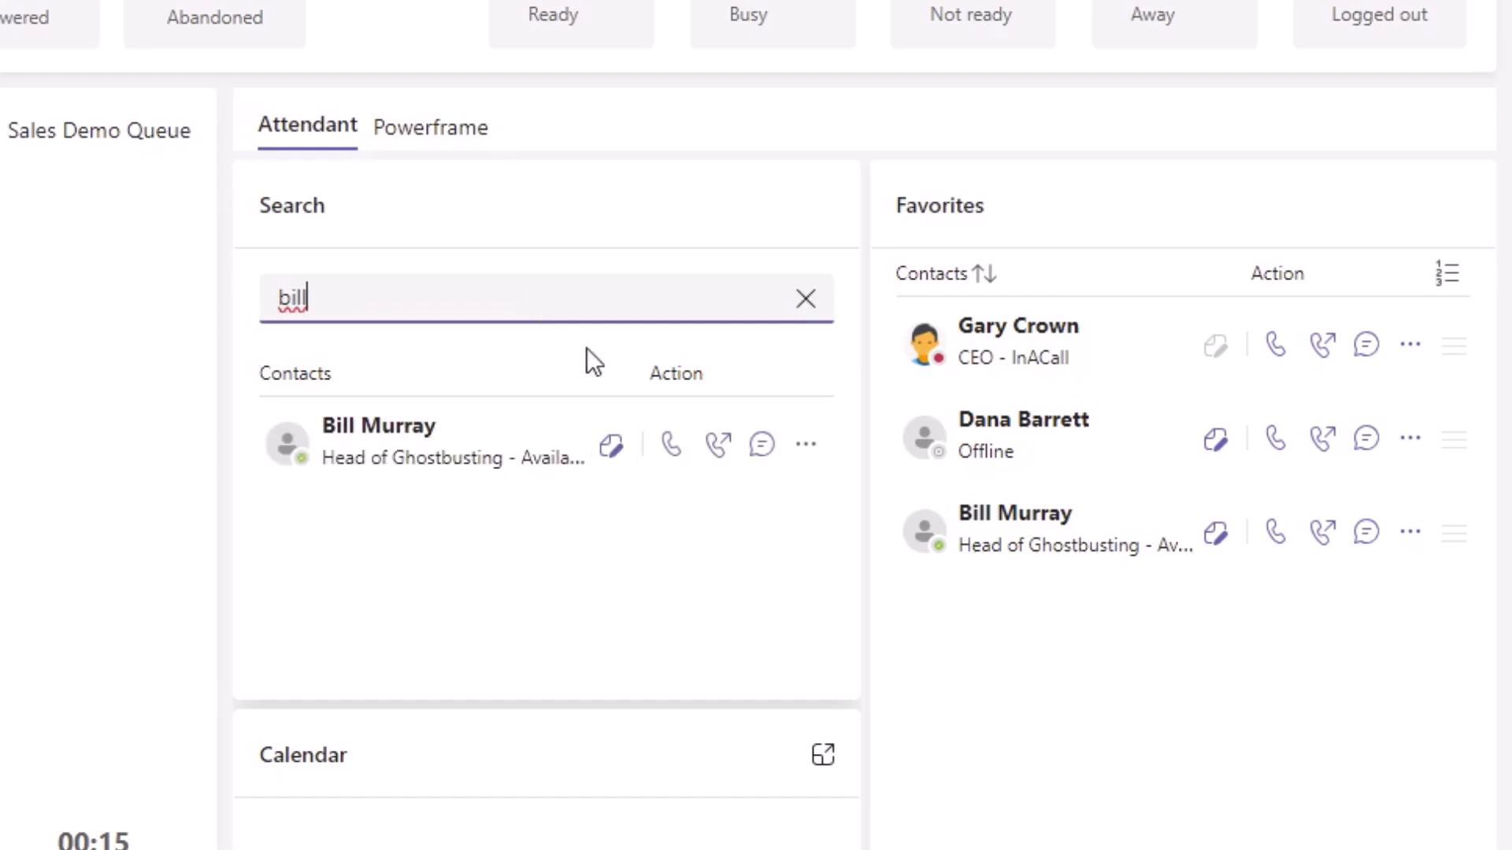
pyautogui.moveTo(718, 444)
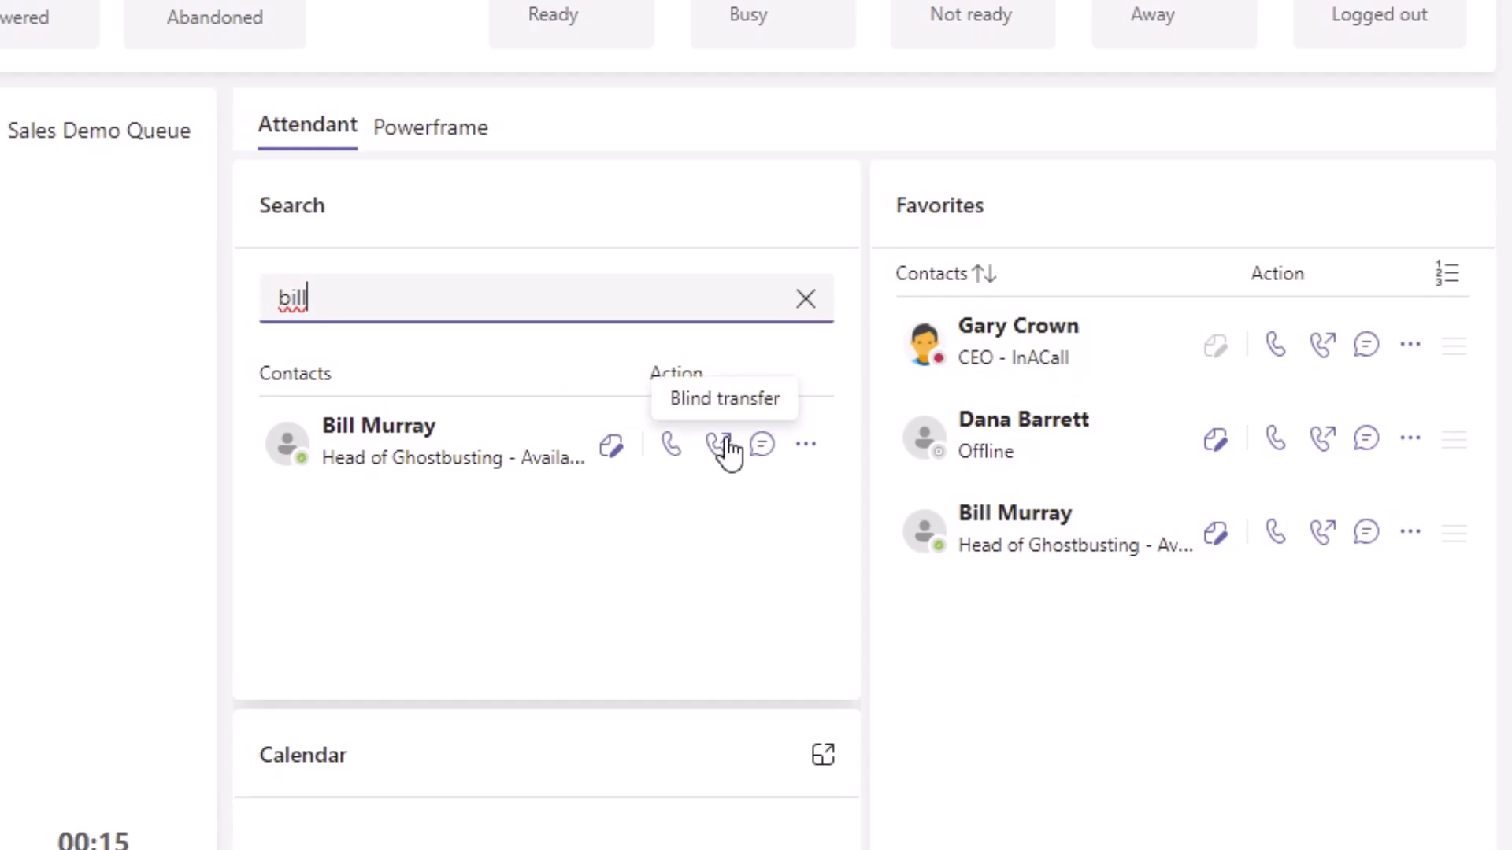
pyautogui.moveTo(805, 444)
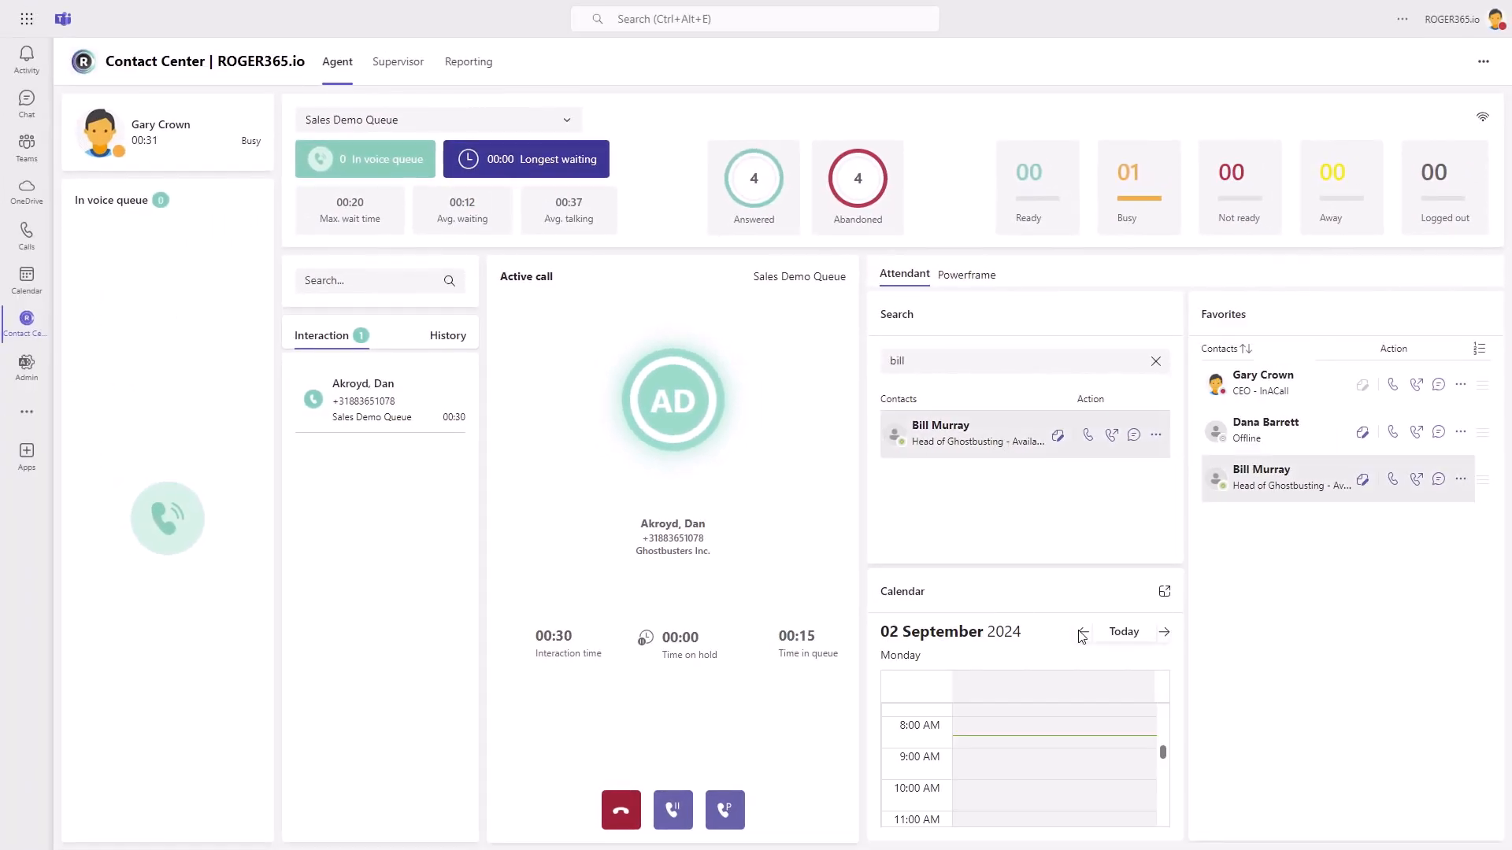
pyautogui.click(1164, 591)
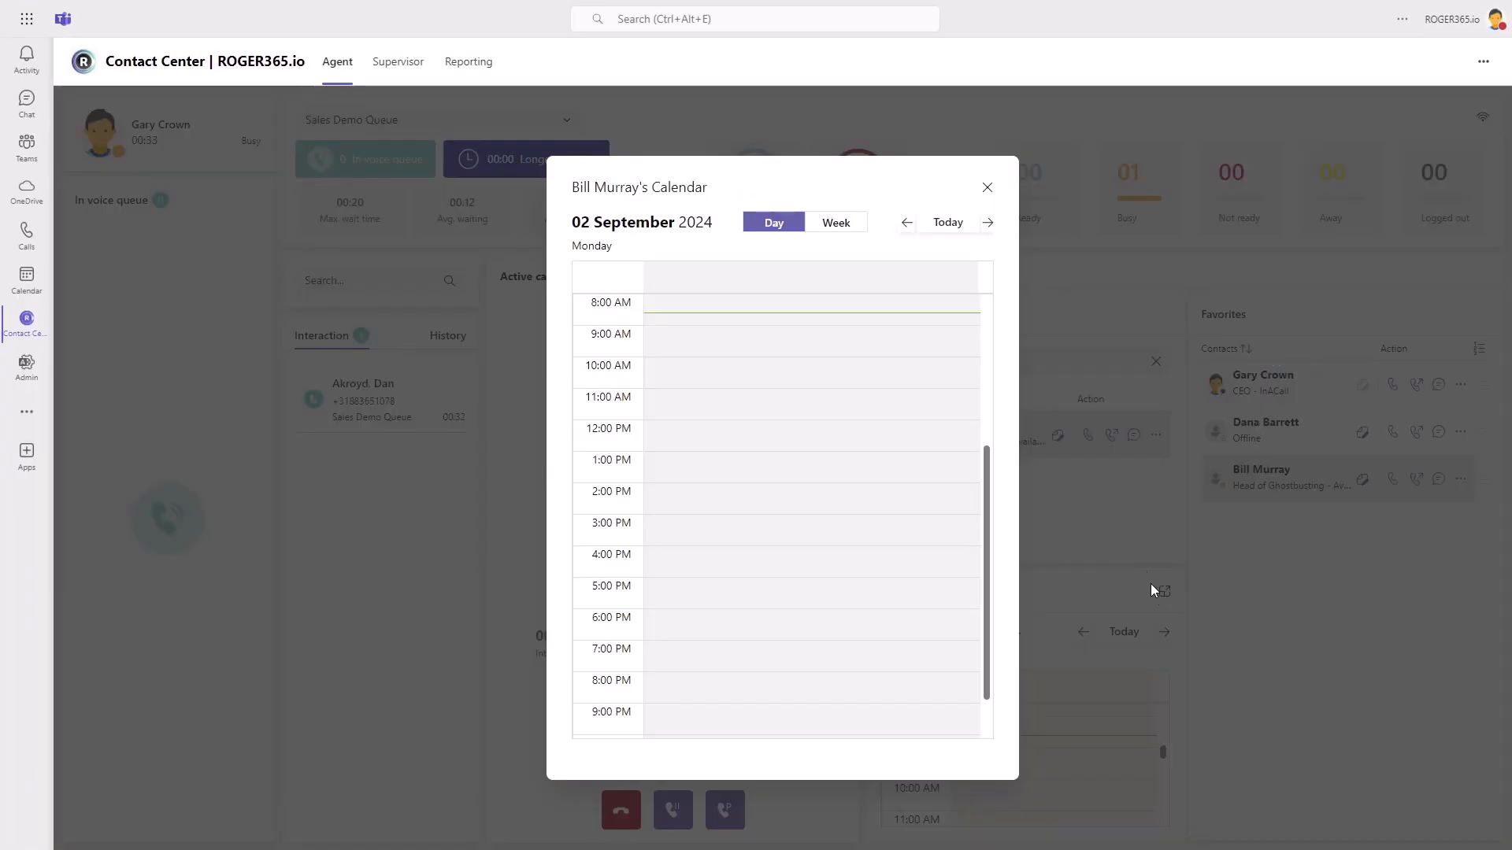
pyautogui.click(986, 188)
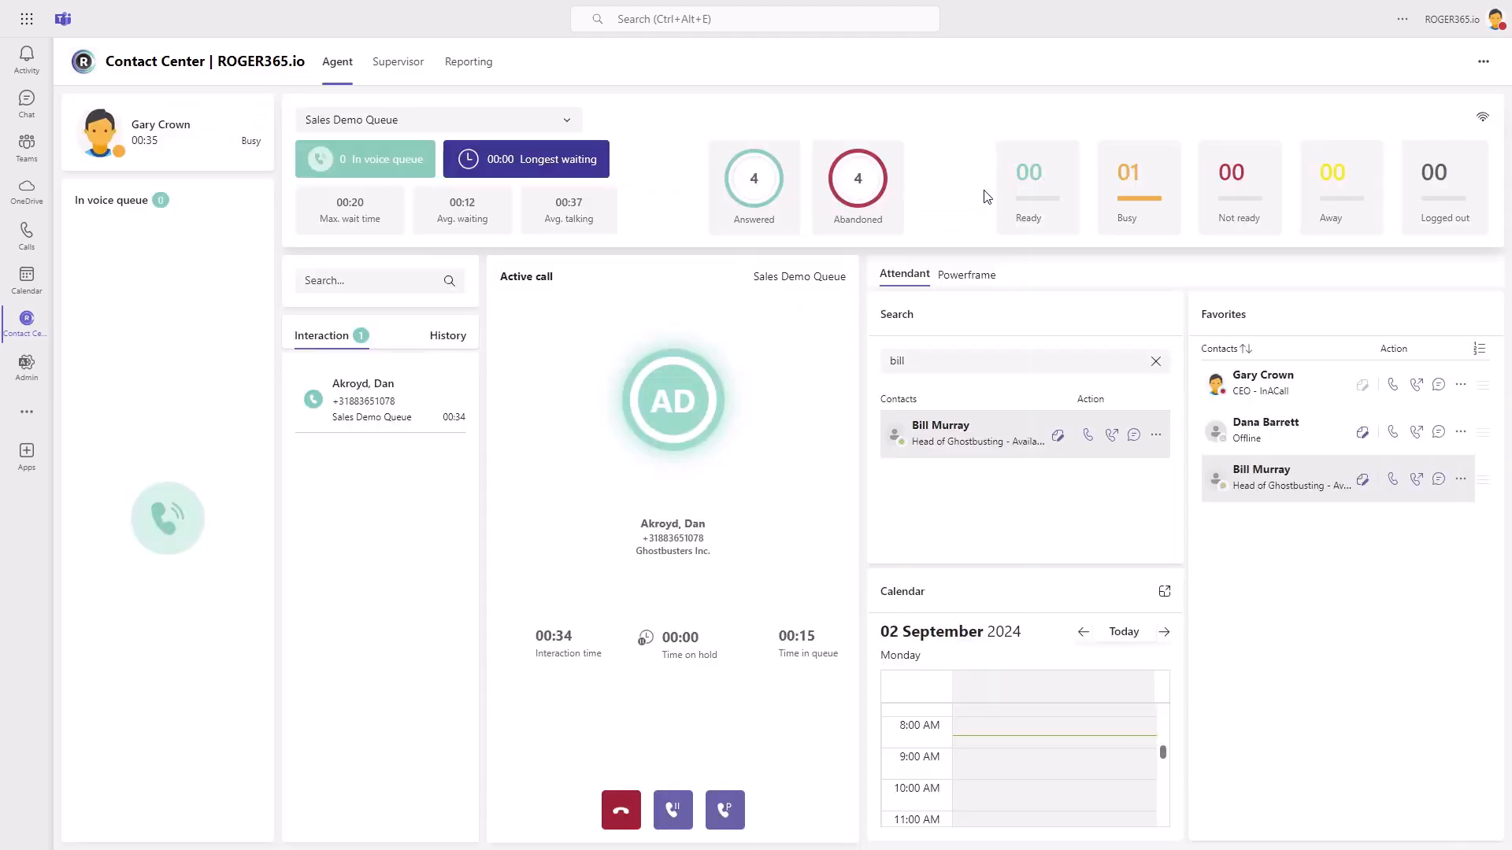
pyautogui.click(1059, 434)
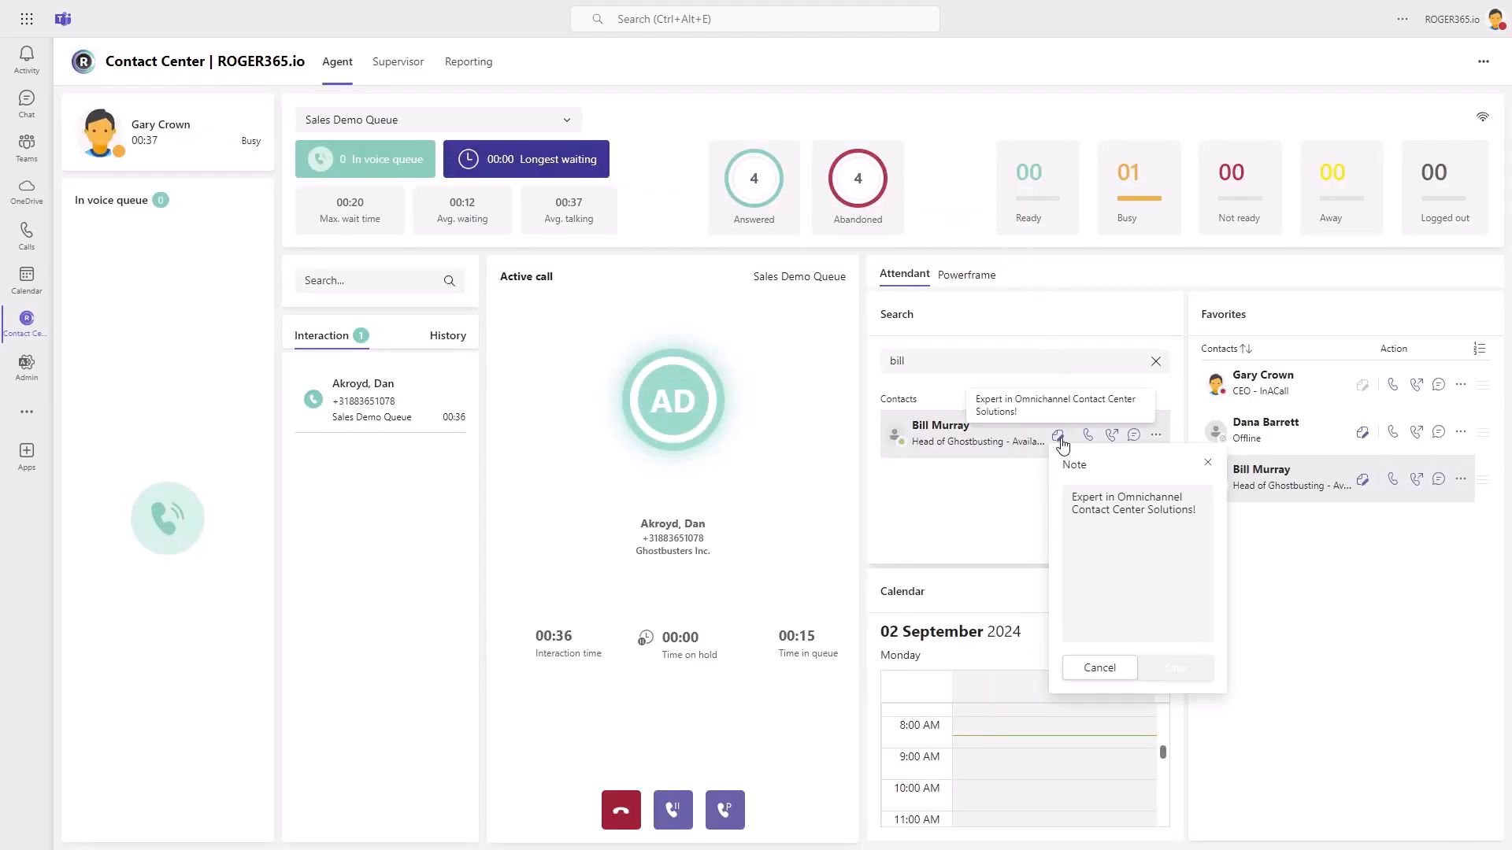